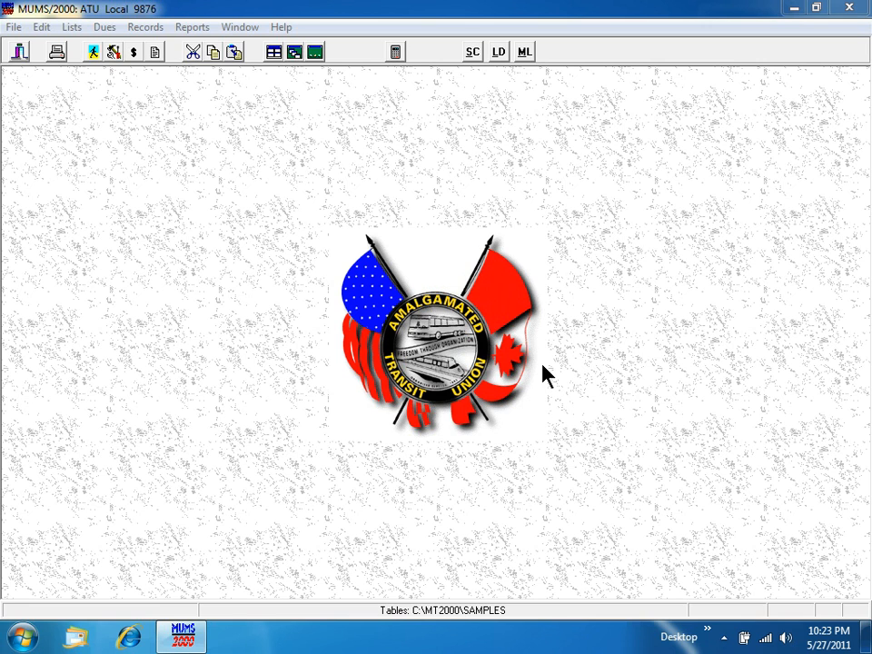
mouse_move(373, 277)
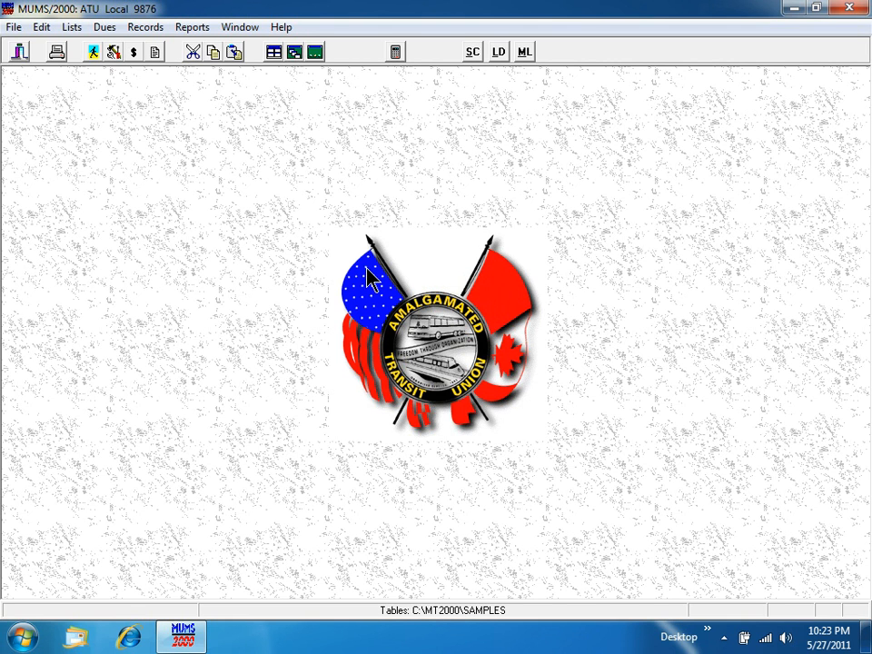
click(93, 52)
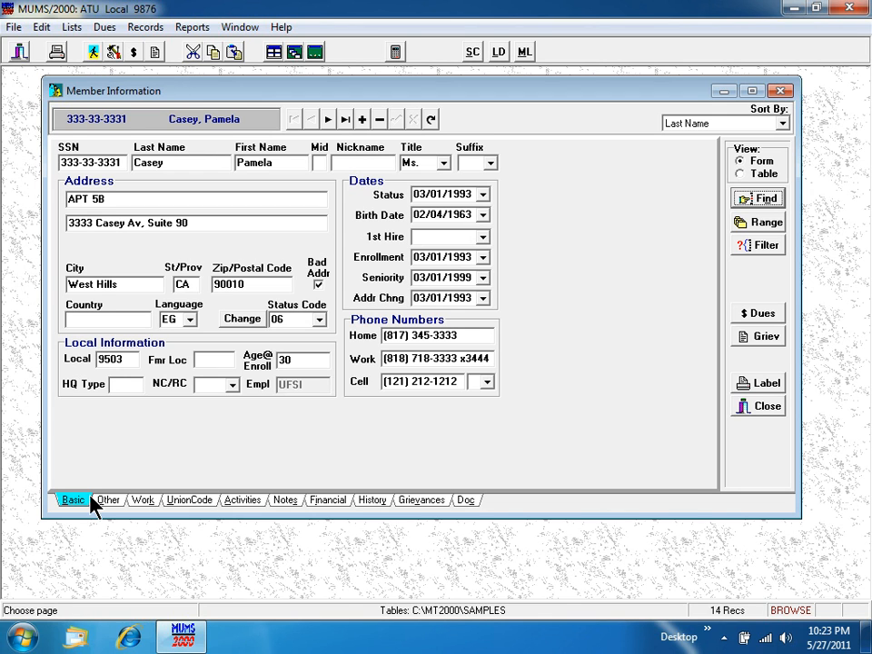
mouse_move(304, 355)
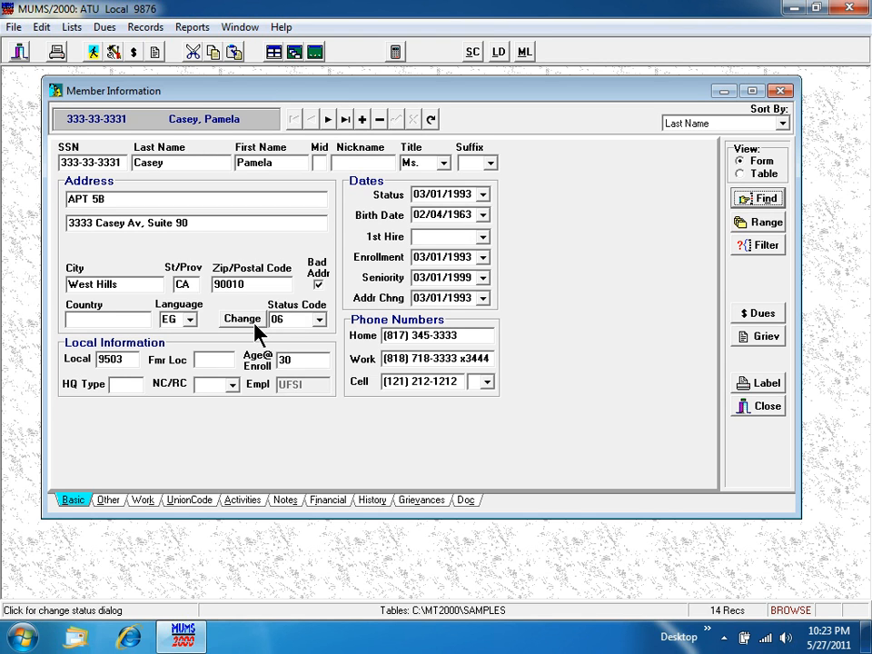
mouse_move(257, 332)
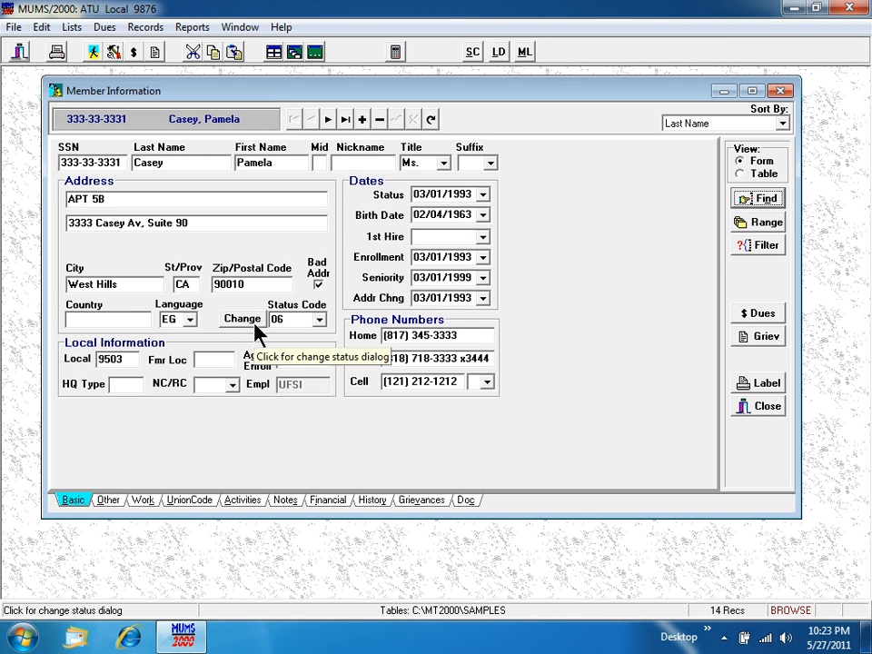
Open the status change dialog and pick New Member as the action category
click(242, 319)
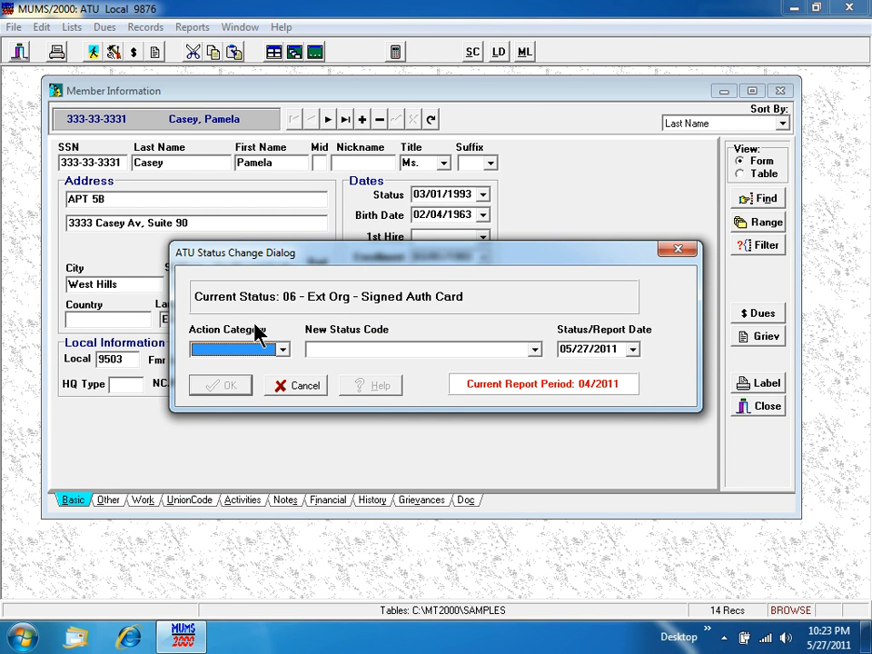
mouse_move(287, 332)
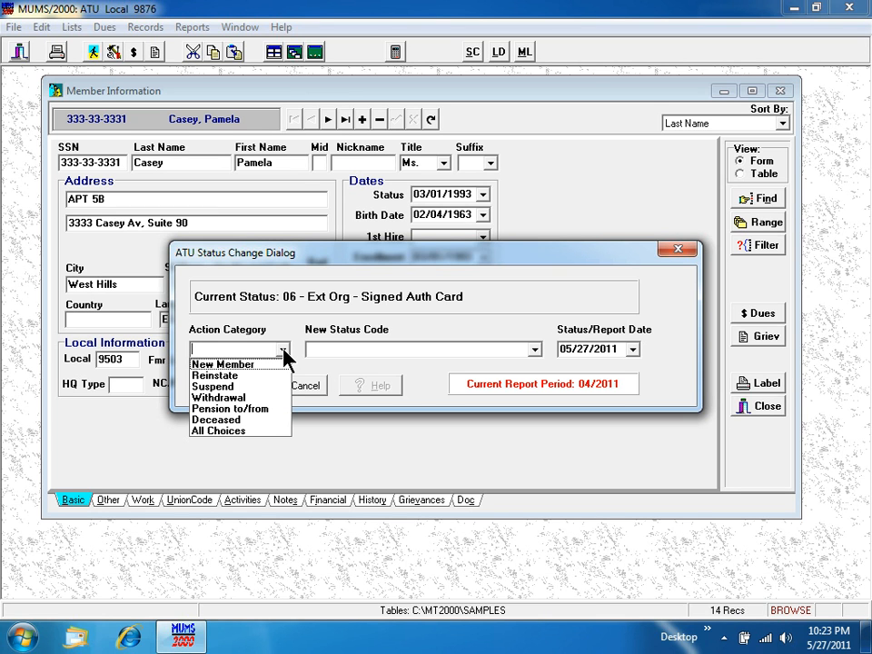
mouse_move(266, 378)
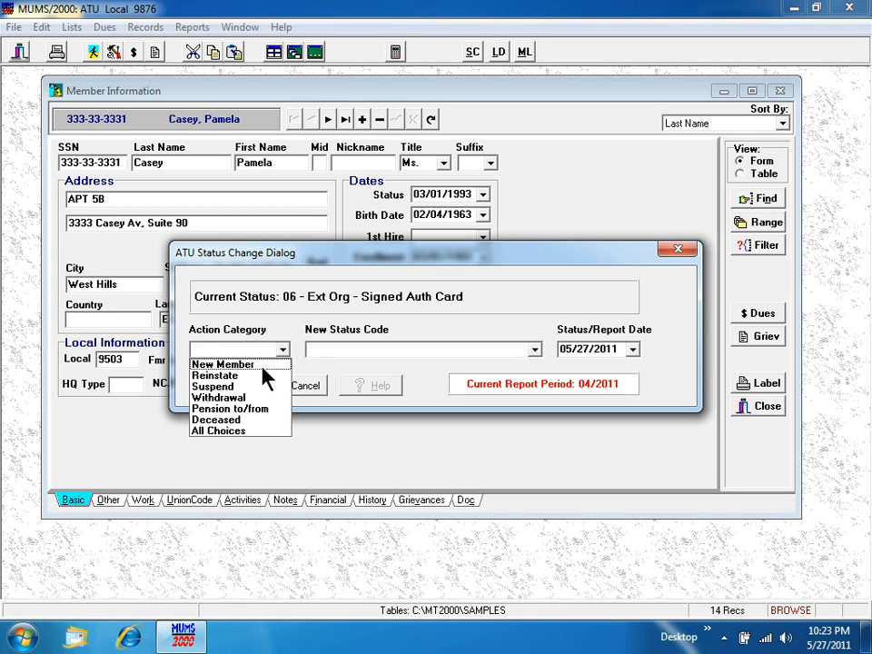
click(222, 363)
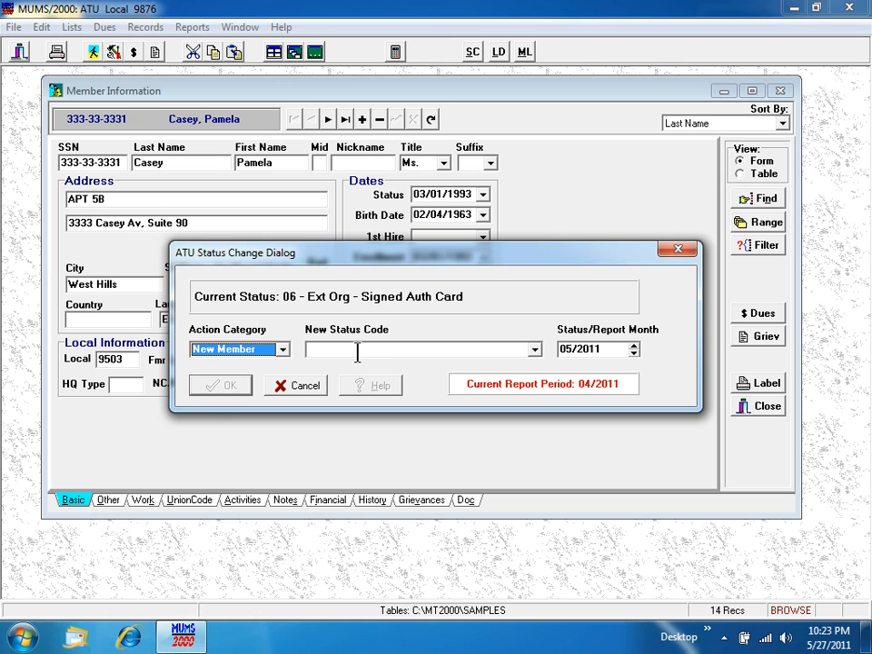
mouse_move(493, 352)
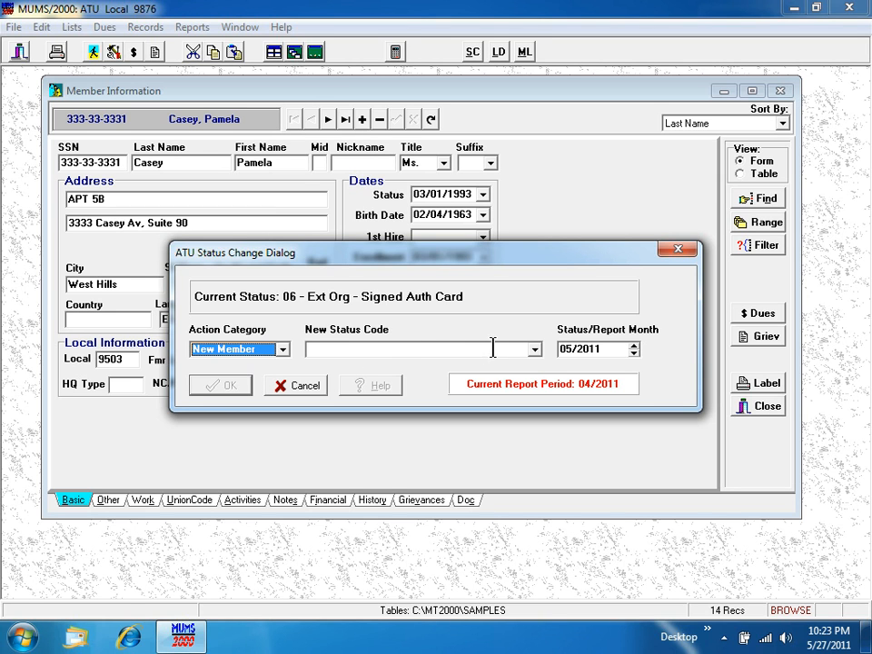
Select 16 - New Member - Initiated as the new status code
click(535, 349)
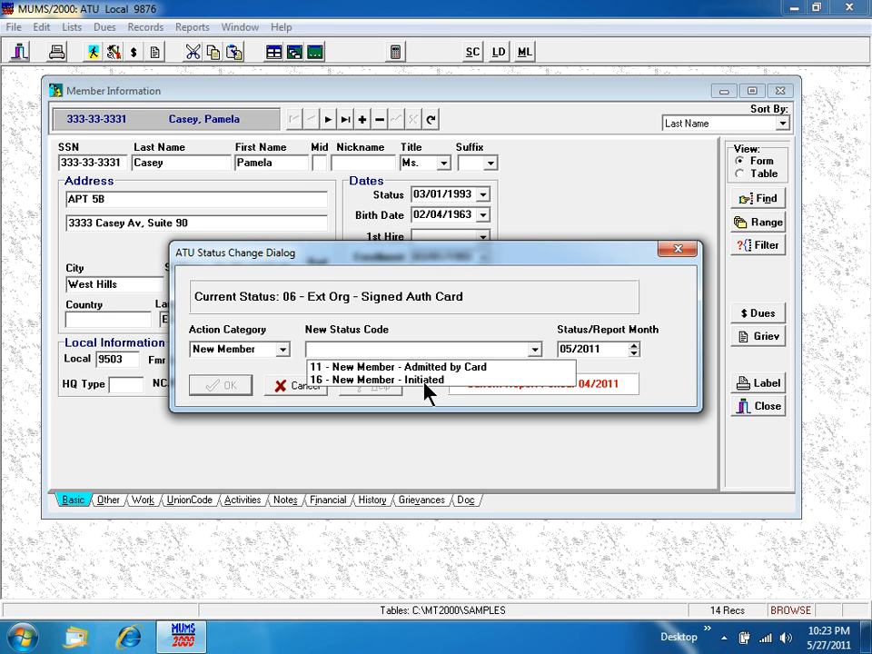
click(381, 380)
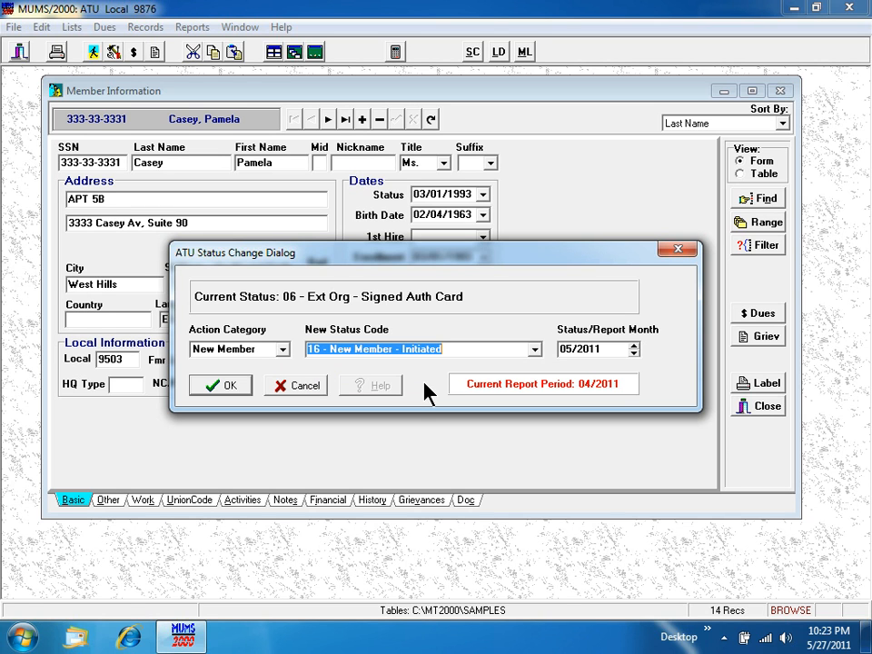
mouse_move(562, 357)
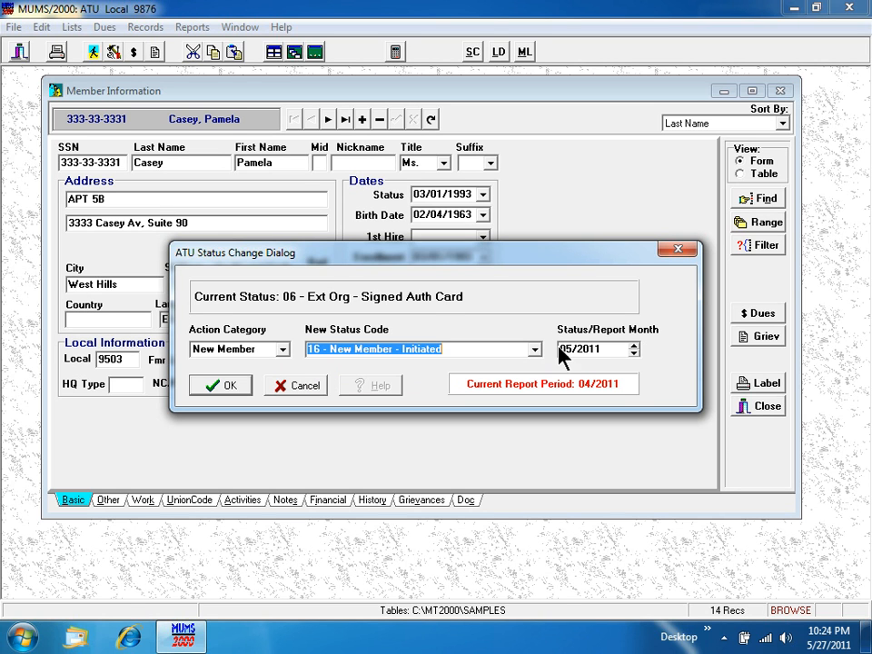
mouse_move(671, 323)
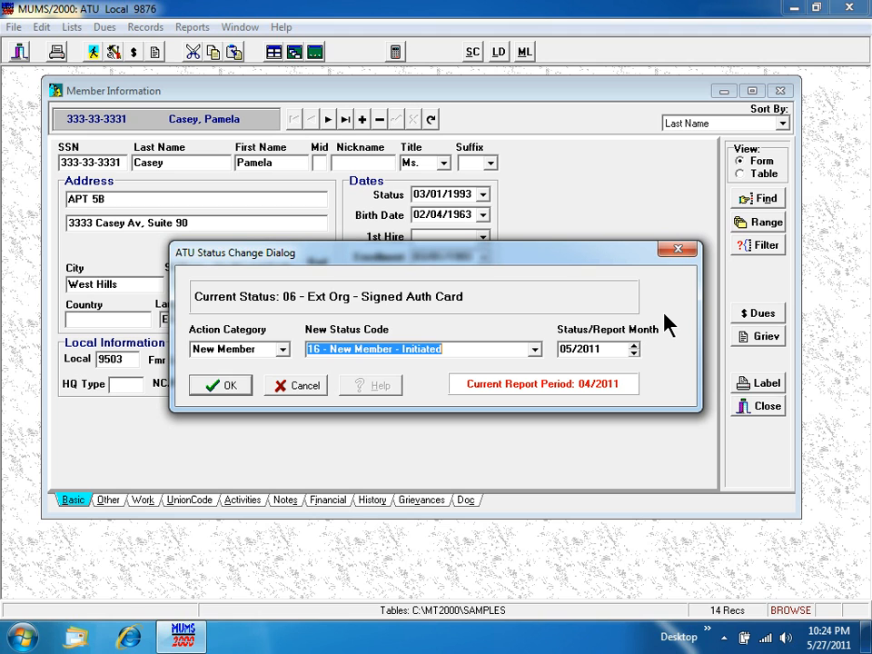
mouse_move(670, 329)
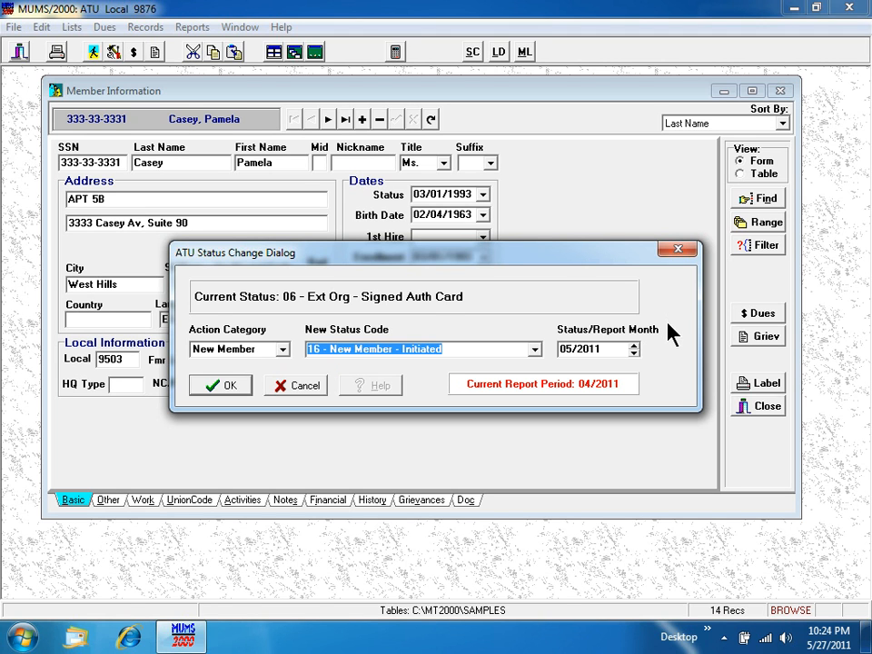
mouse_move(641, 395)
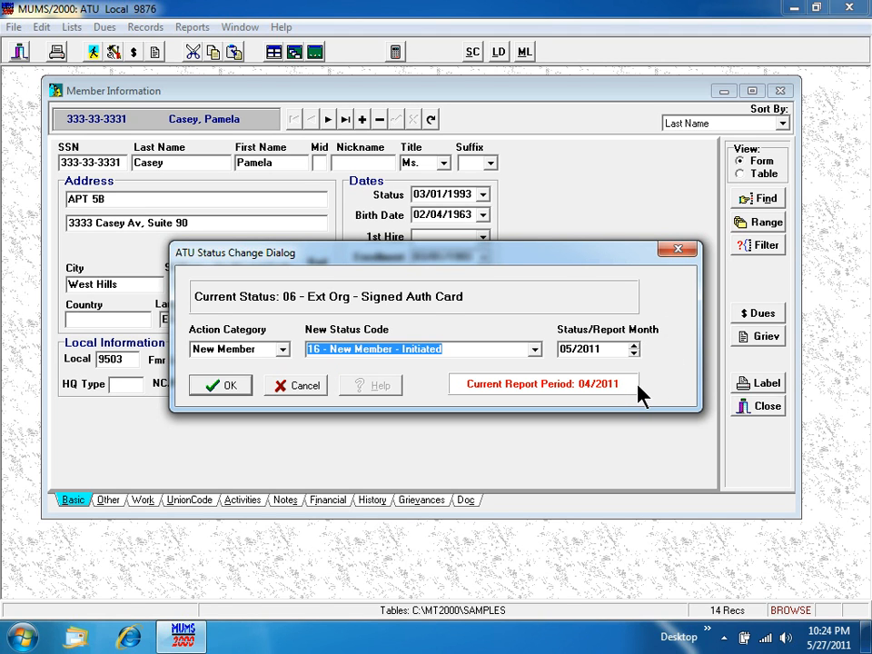
mouse_move(647, 371)
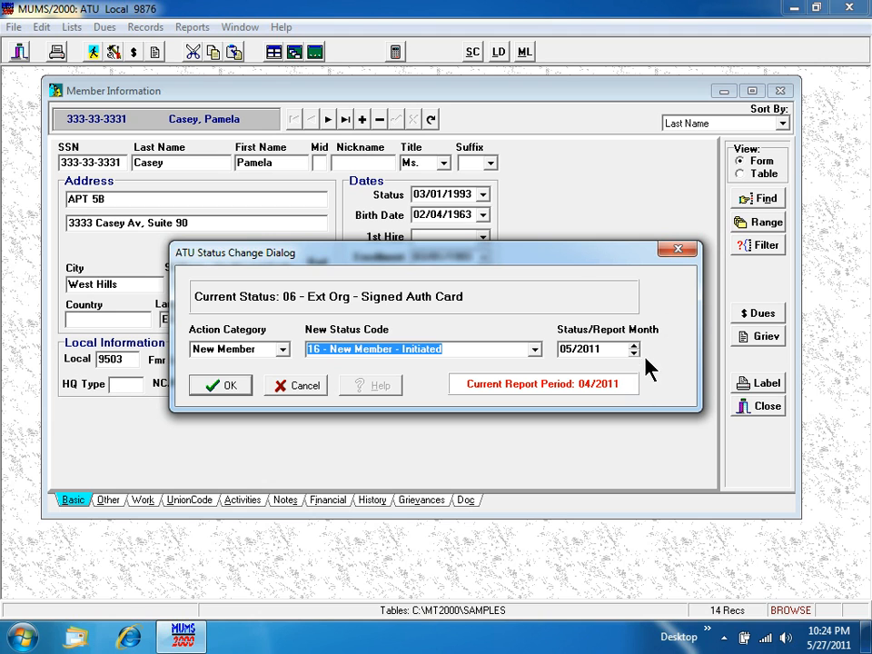
mouse_move(646, 382)
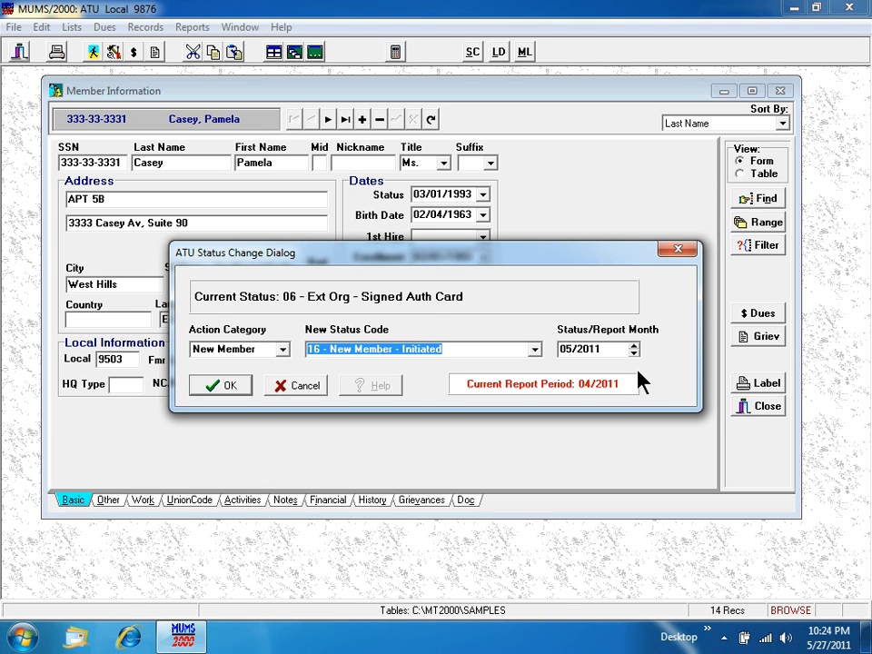
mouse_move(636, 359)
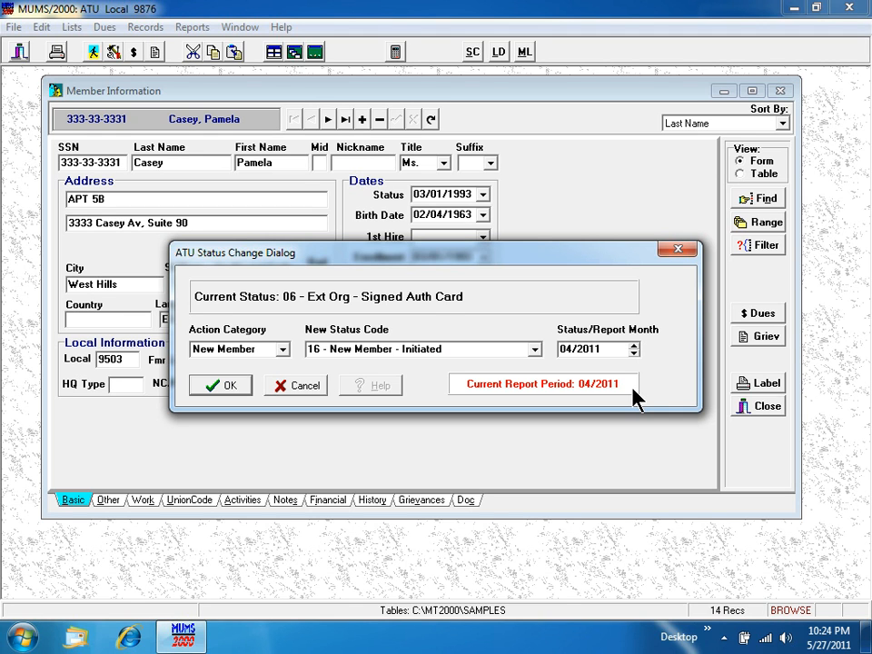
mouse_move(634, 406)
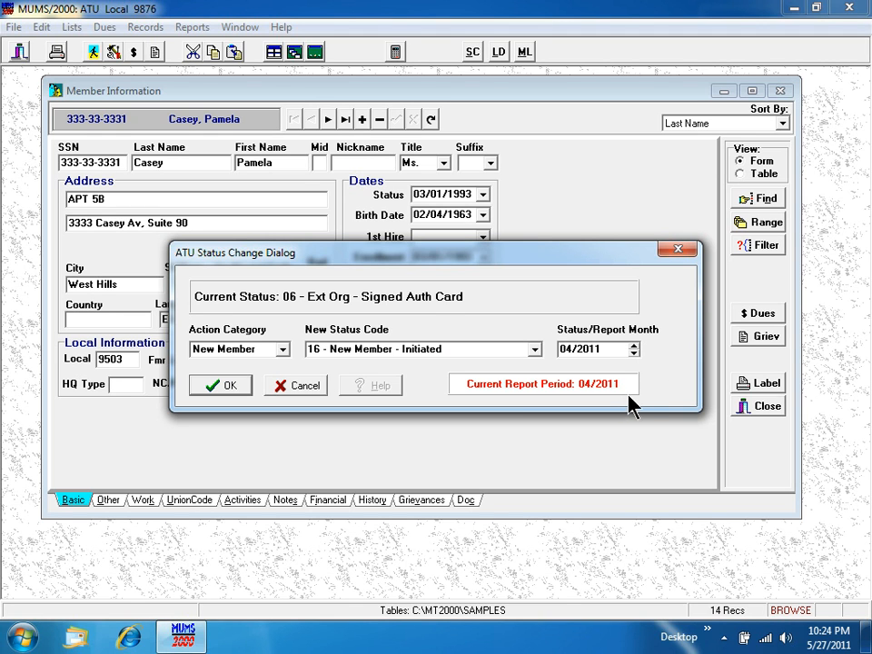
mouse_move(653, 356)
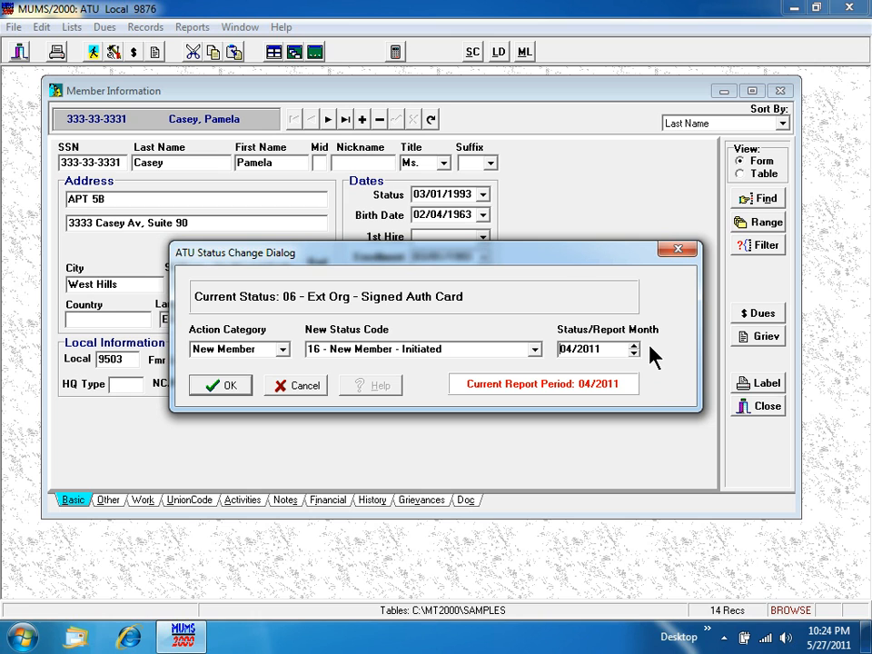
mouse_move(641, 386)
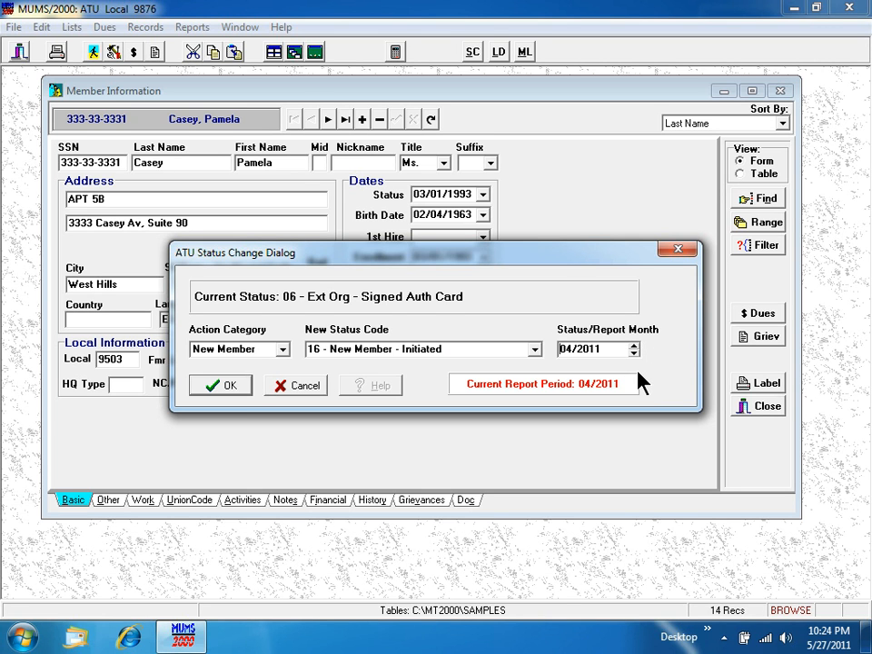
mouse_move(635, 377)
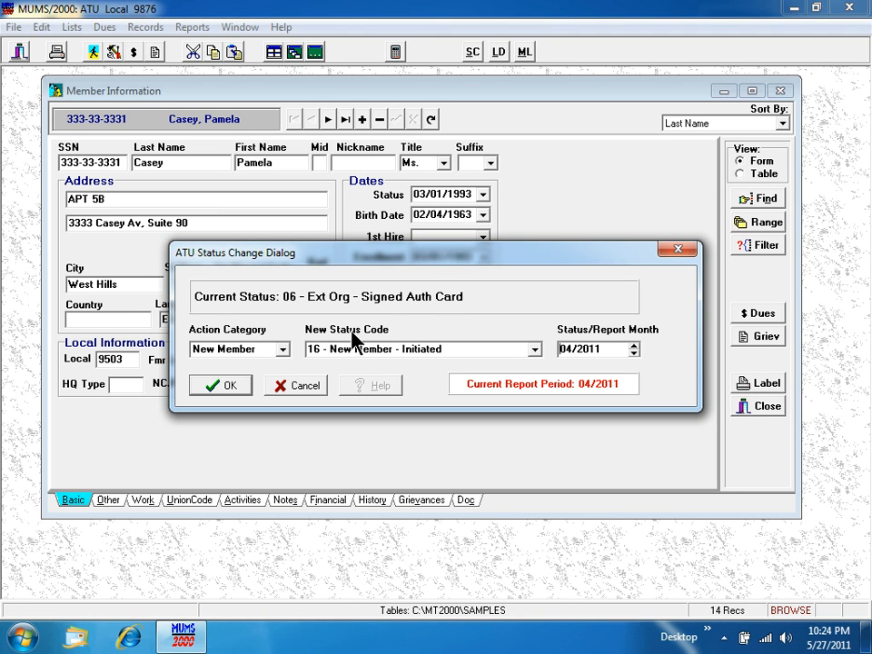
mouse_move(567, 332)
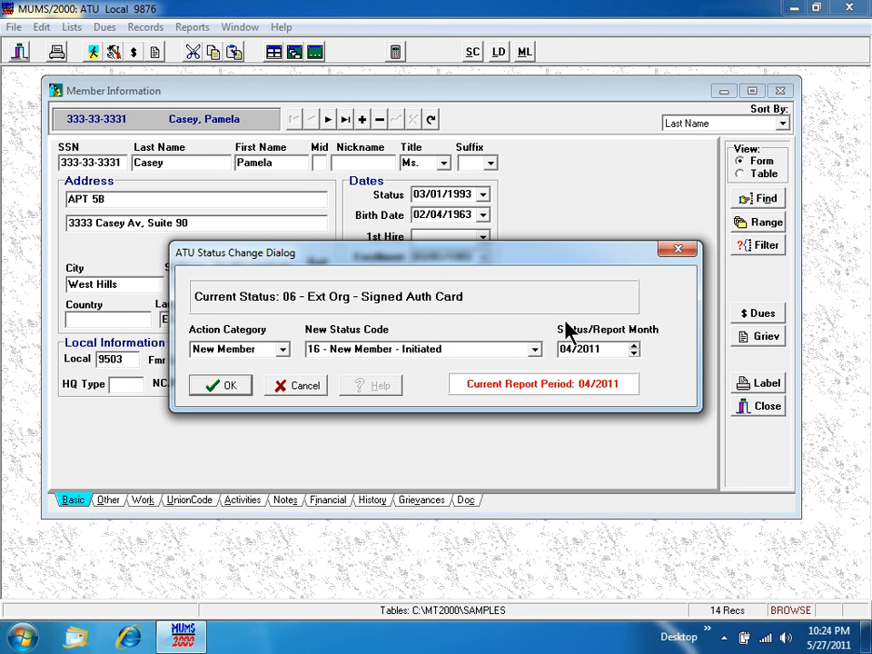
mouse_move(636, 382)
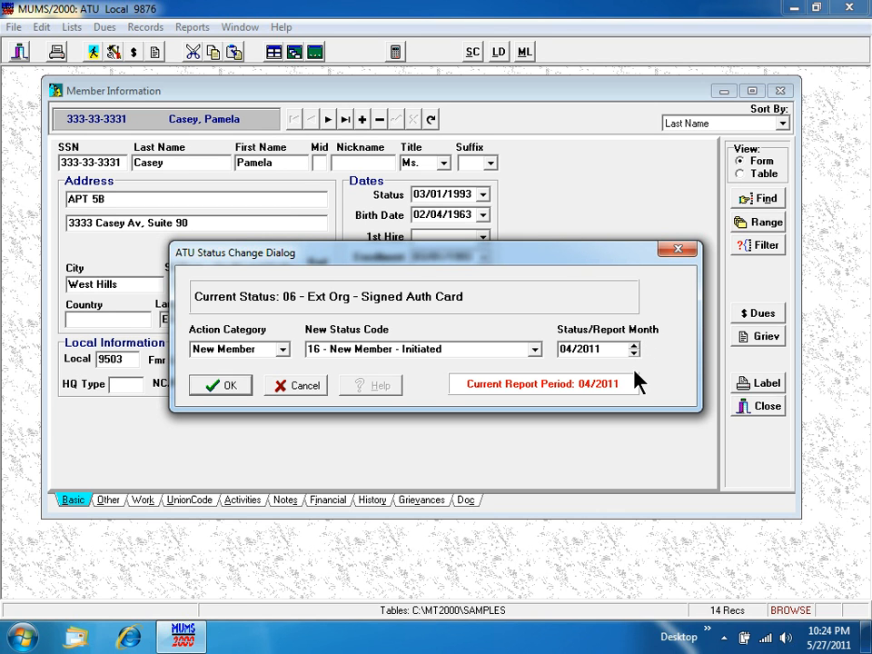
mouse_move(641, 391)
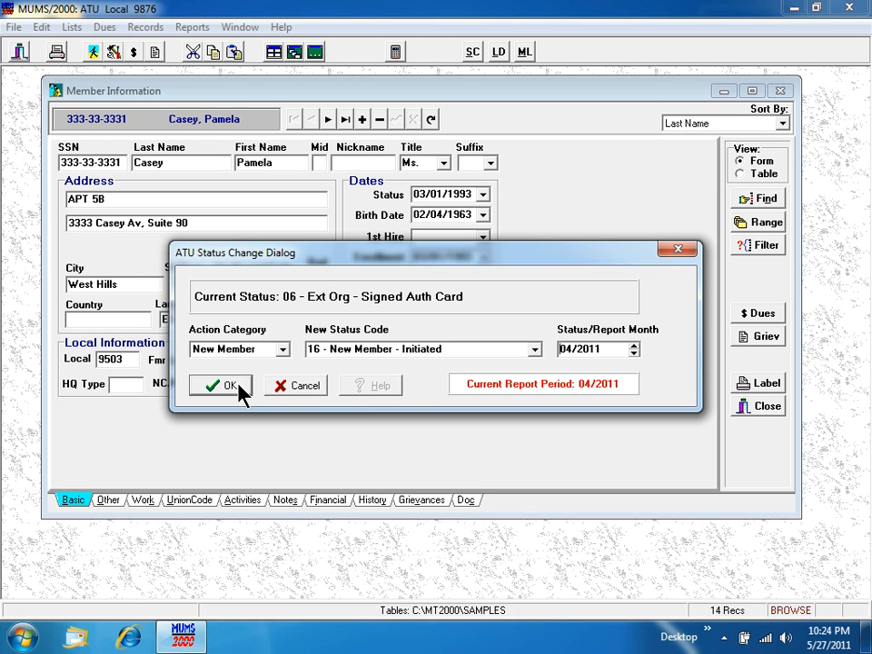
Confirm the status change, giving status 16 with 04/01/2011 status and enrollment dates
click(221, 385)
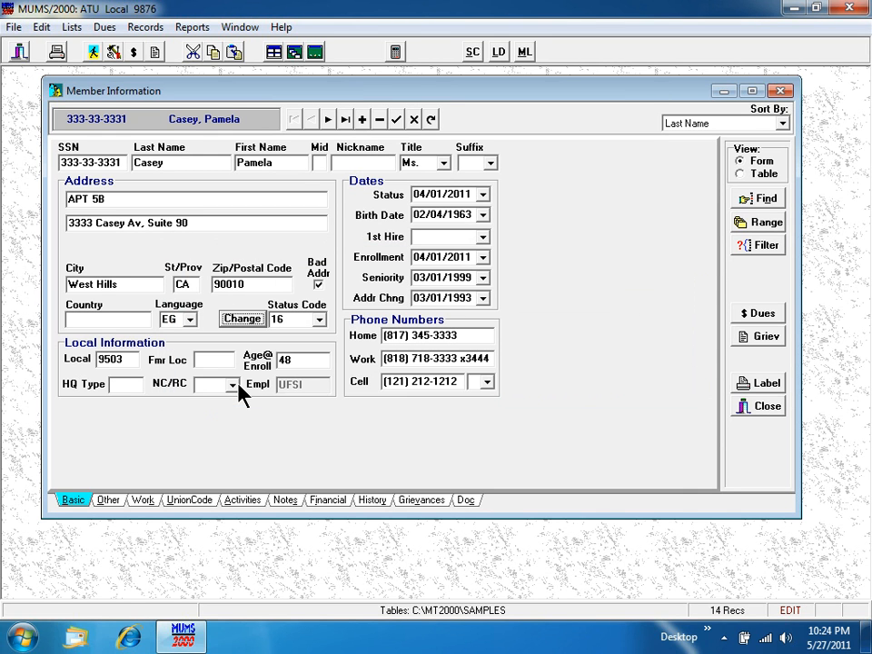
mouse_move(291, 340)
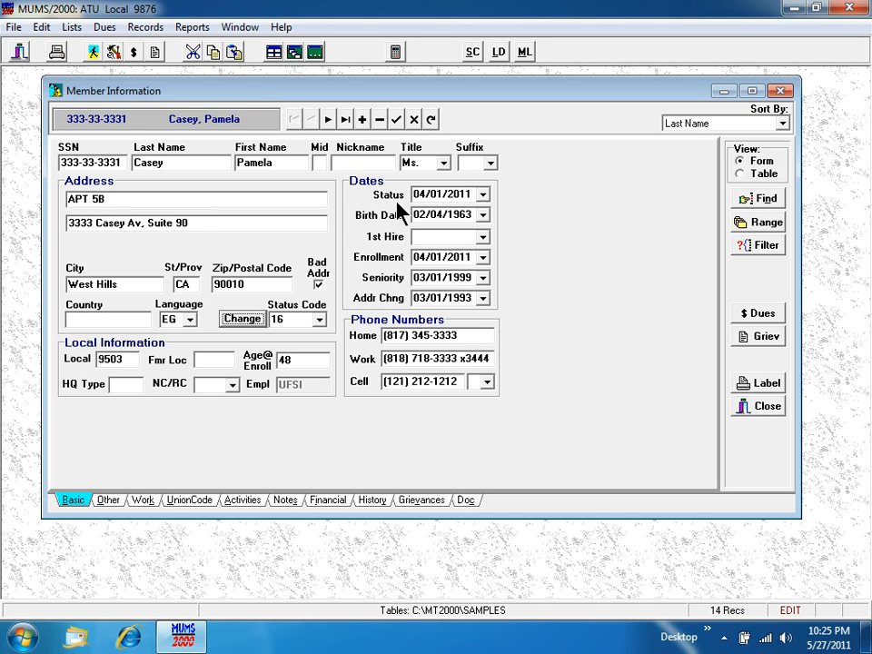
mouse_move(264, 335)
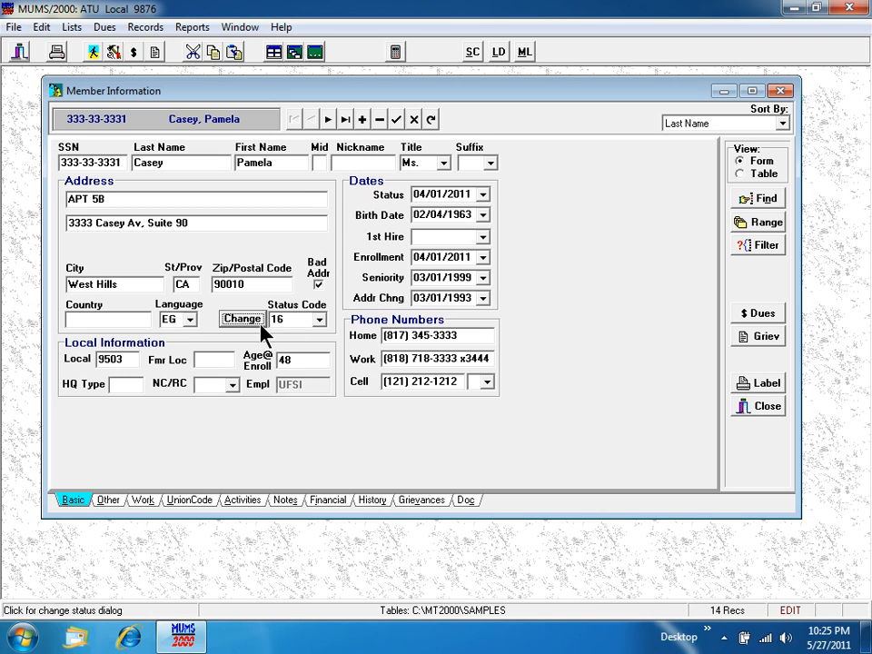